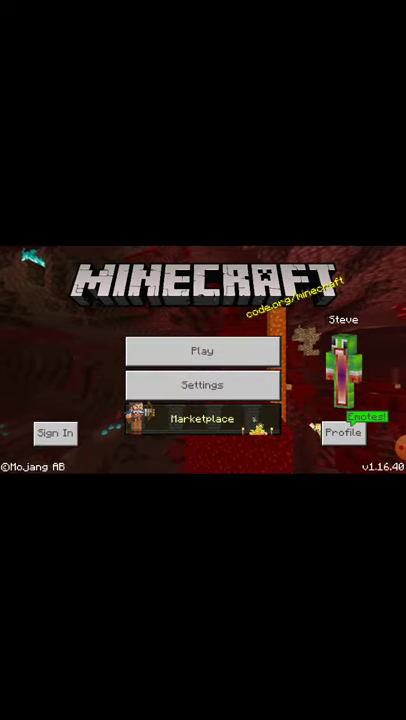
- Start playing from the title screen and load the 'what does not belong' map world
click(203, 351)
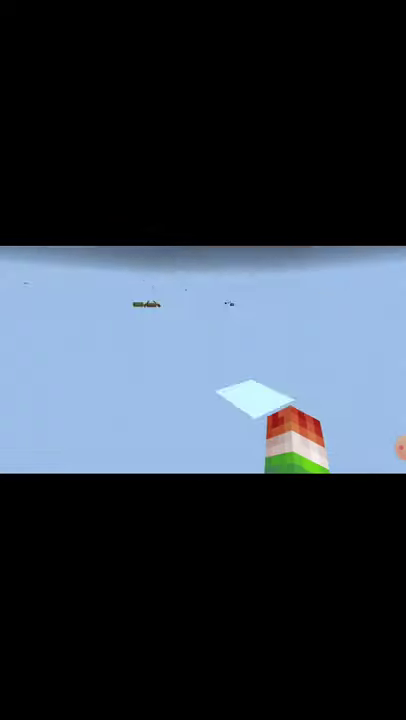
mouse_move(203, 360)
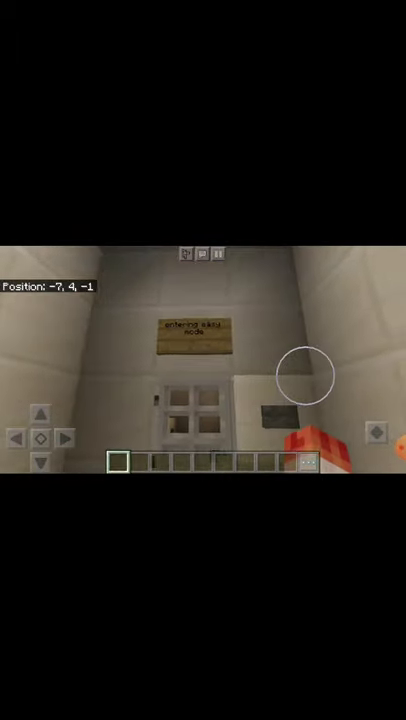
- Enter easy mode and press the button under the flower that does not belong
click(39, 437)
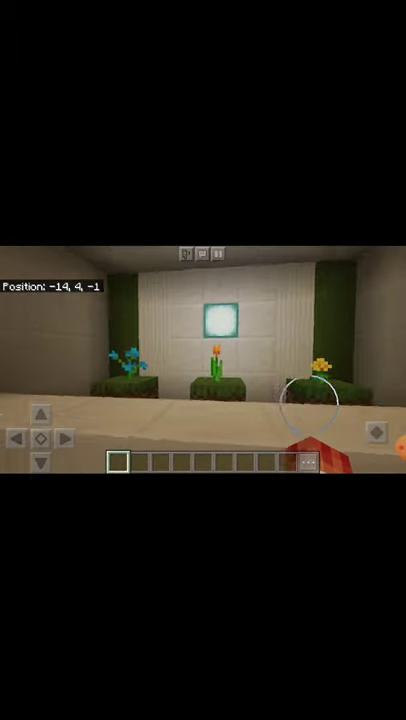
click(49, 411)
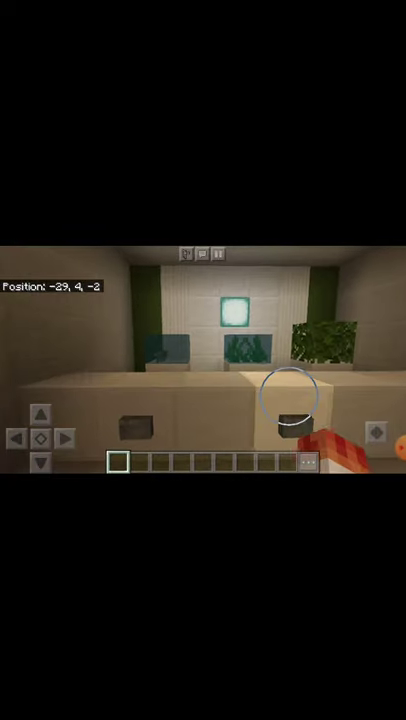
- Press a button under one glass-tank or leaves display, getting a WRONG result
click(13, 438)
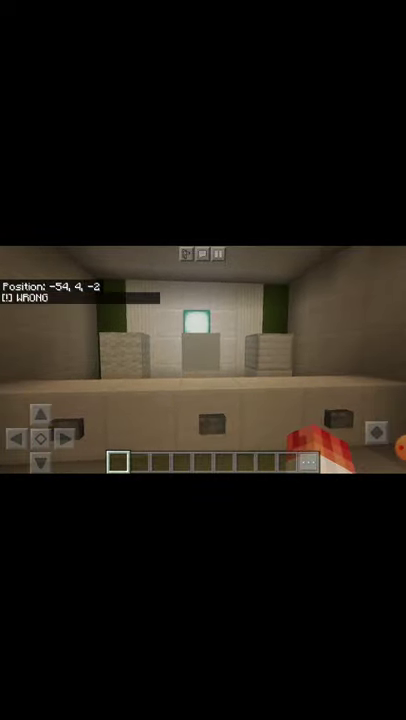
click(268, 398)
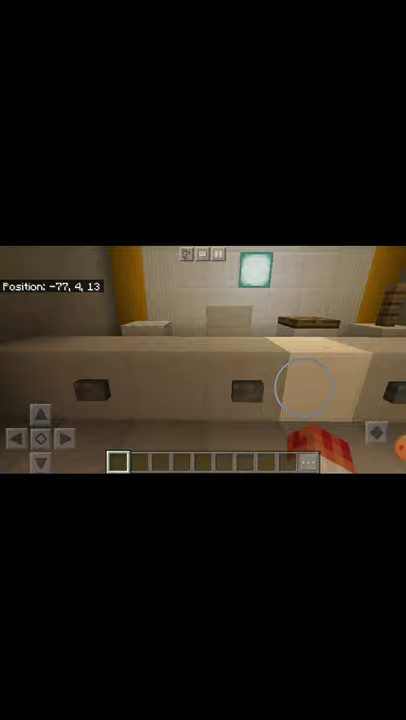
- Try buttons under the ladder and trapdoor items until RIGHT appears
click(38, 412)
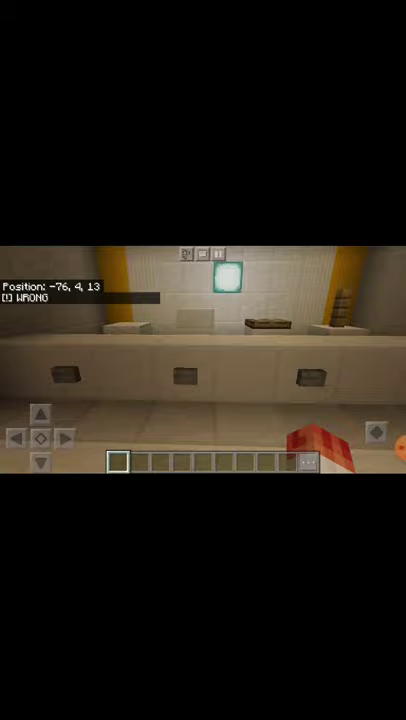
click(270, 400)
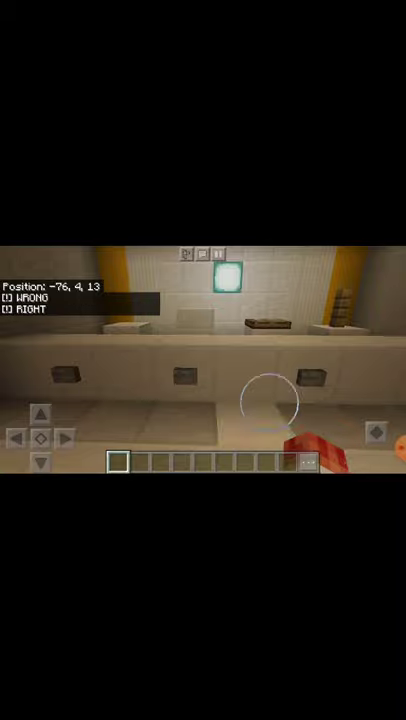
click(35, 409)
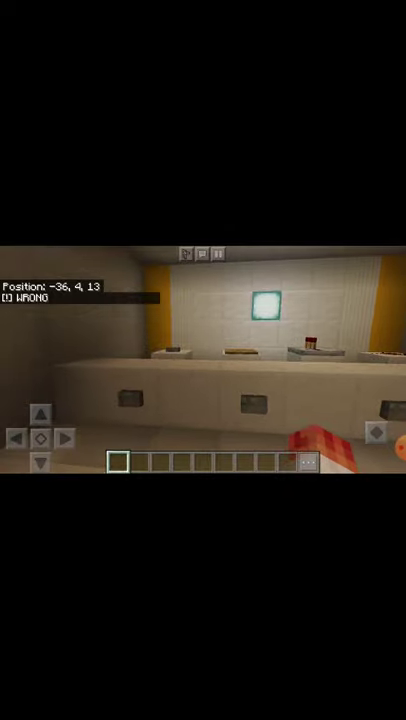
- Press a different button under the small counter pieces after the WRONG message
click(13, 435)
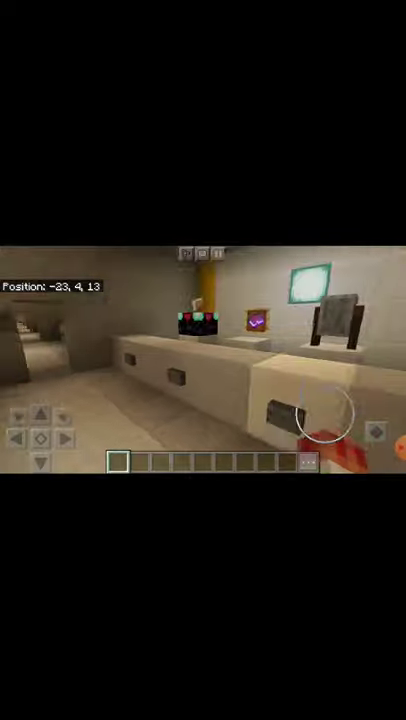
- Press the buttons under the anvil and item-frame displays to pick the odd item
click(40, 417)
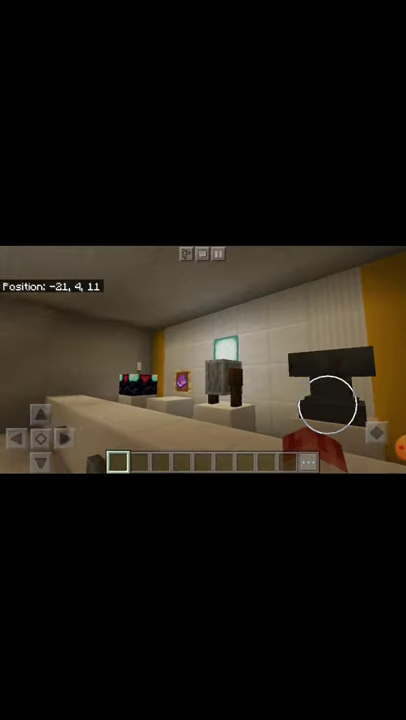
click(37, 413)
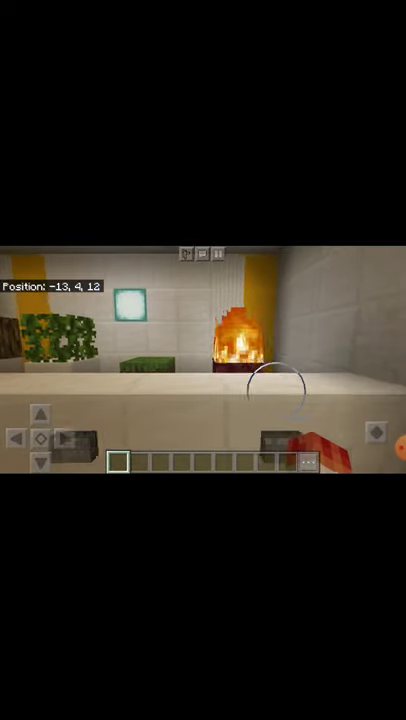
- Pick the odd one among leaves, grass block and campfire, getting WRONG
click(39, 419)
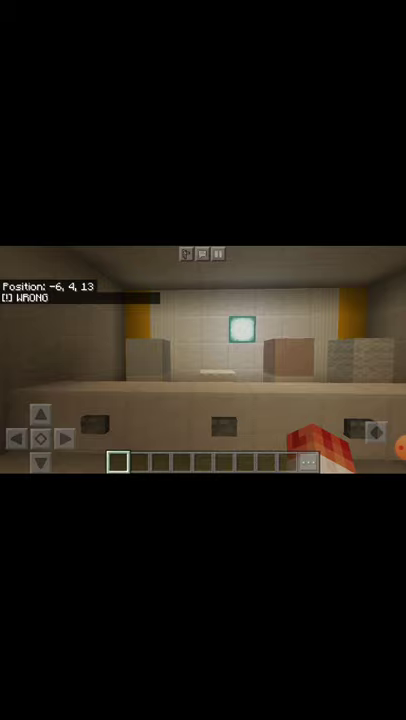
- Try a different plain block as the answer after the WRONG result
click(63, 435)
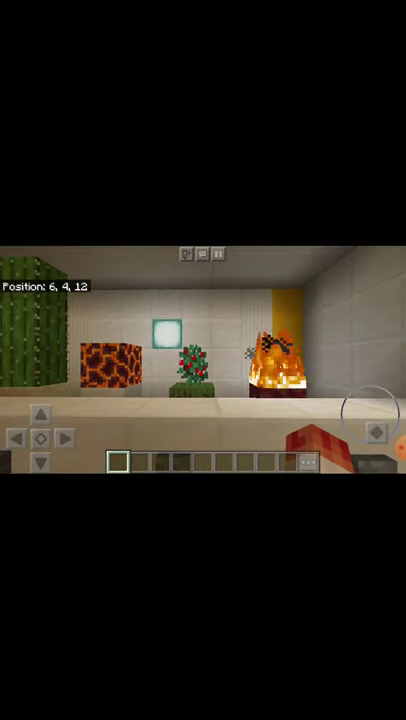
- Answer the cactus-and-magma room correctly and walk down the corridor into the next room
click(65, 437)
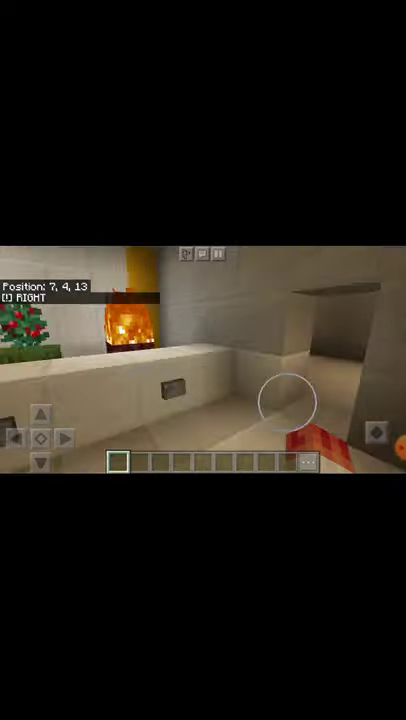
click(40, 434)
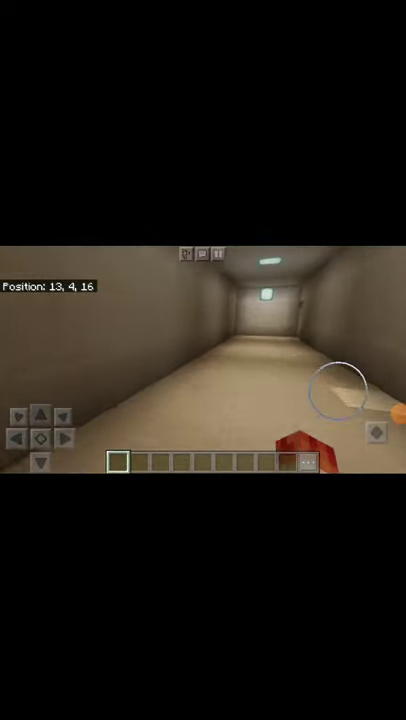
click(39, 410)
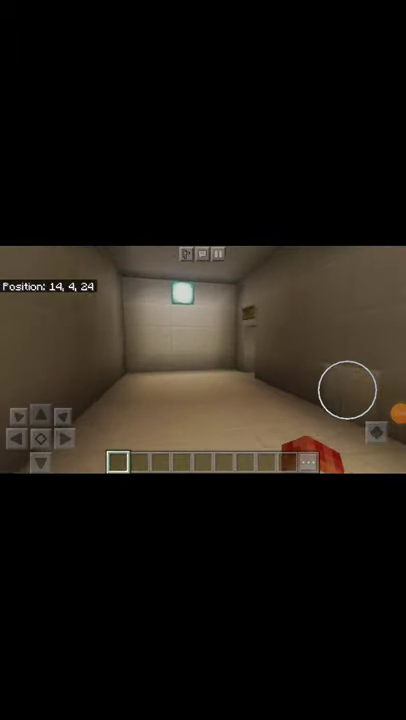
- Pick the odd counter items, scoring WRONG then RIGHT, and continue toward the next corridor
click(39, 411)
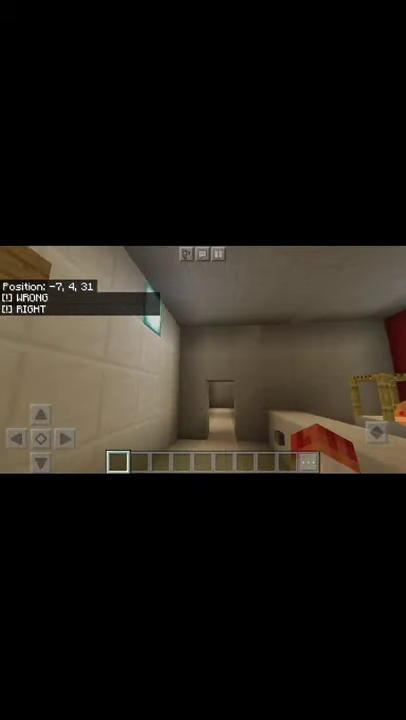
- Walk to the counter showing the campfire, pale blue block and lava-like block
click(40, 417)
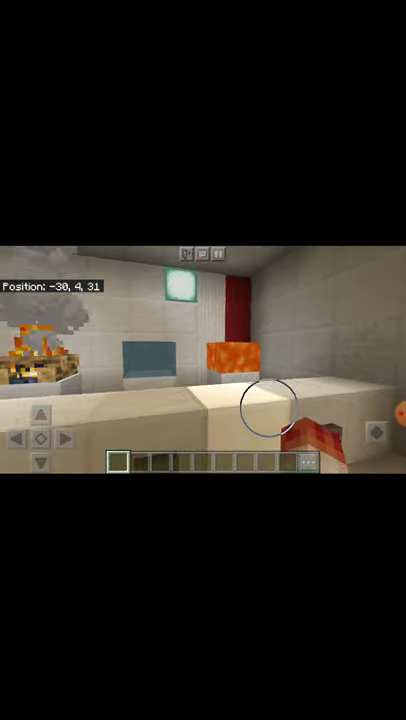
- Tap the odd block for a RIGHT result, then head past the glowstone and stone display
click(18, 436)
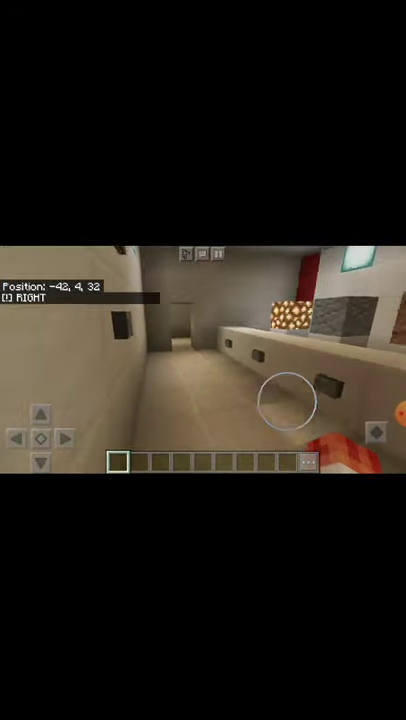
- Walk through the remaining rooms into the room with the lit redstone lamp floor
click(37, 414)
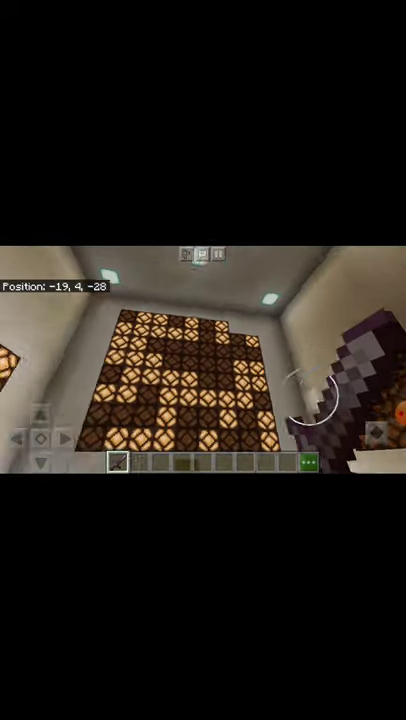
mouse_move(203, 360)
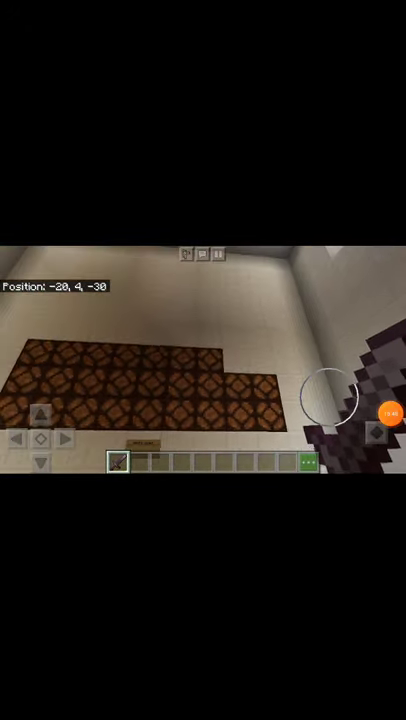
- Watch the redstone lamp floor go dark, with the sign visible beyond it
click(386, 417)
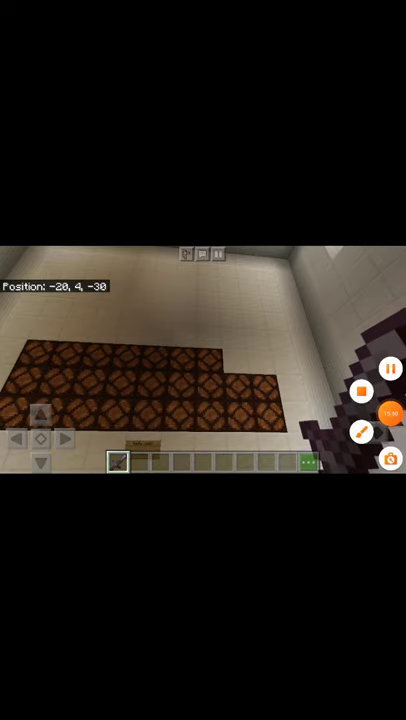